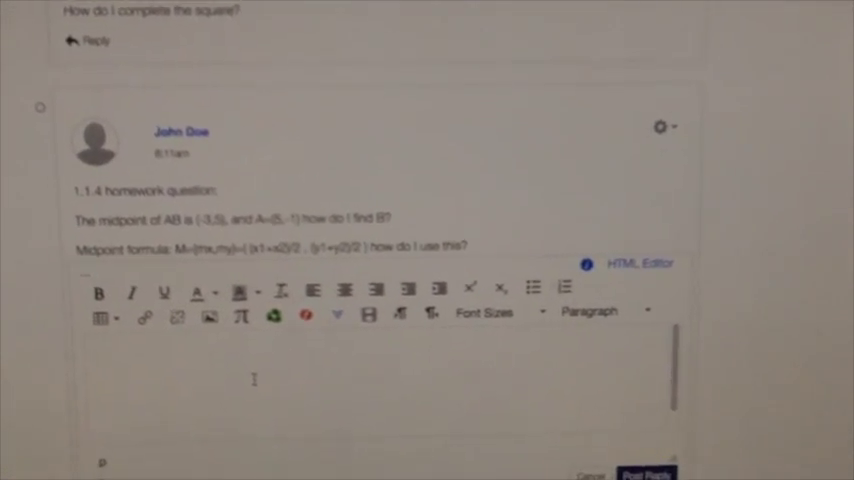
scroll(down, 3)
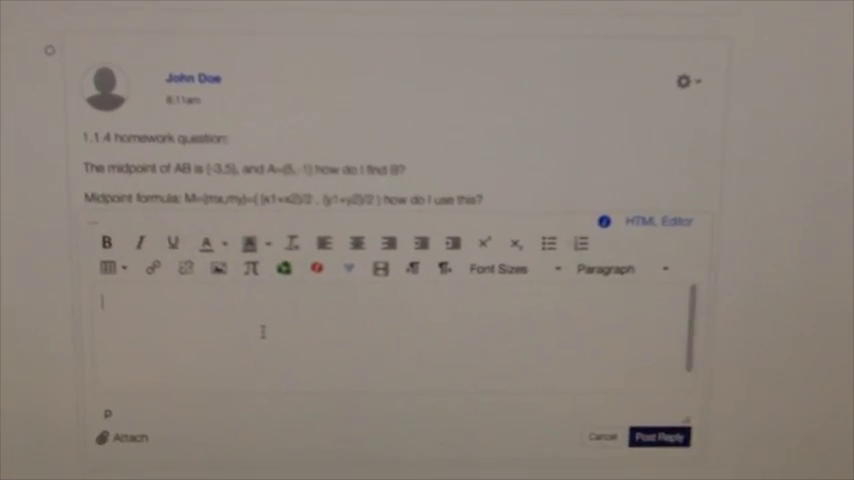